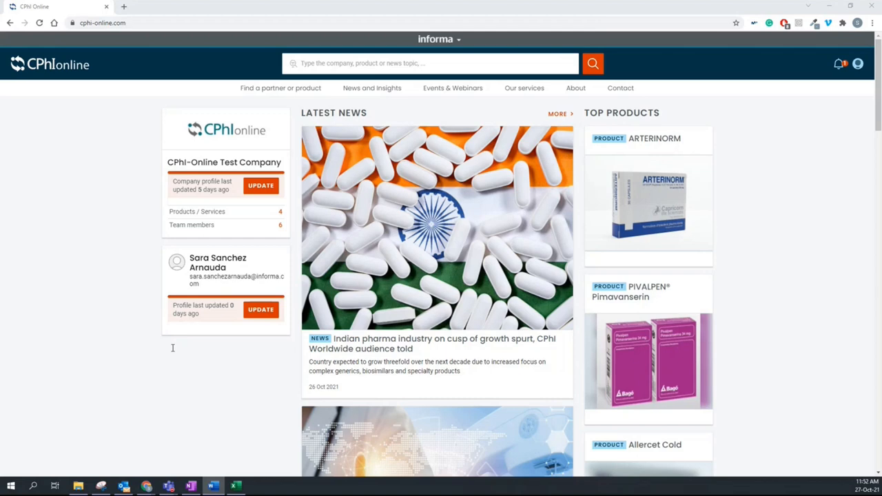
Go from the dashboard to the Company Profiles page for the CPhI-Online Test Company.
left_click(858, 64)
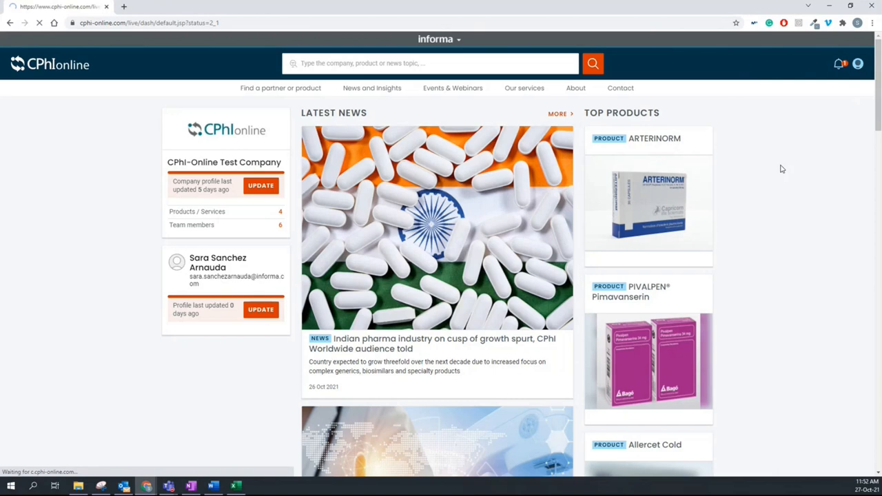
left_click(260, 185)
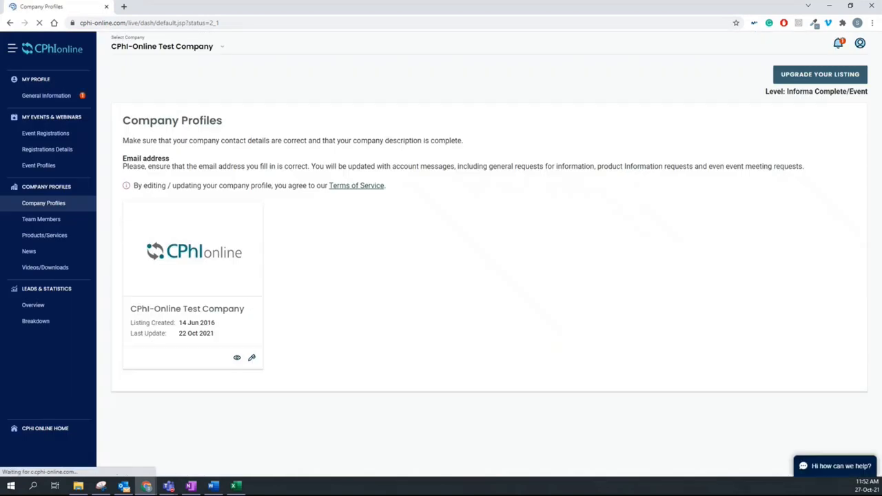
mouse_move(328, 238)
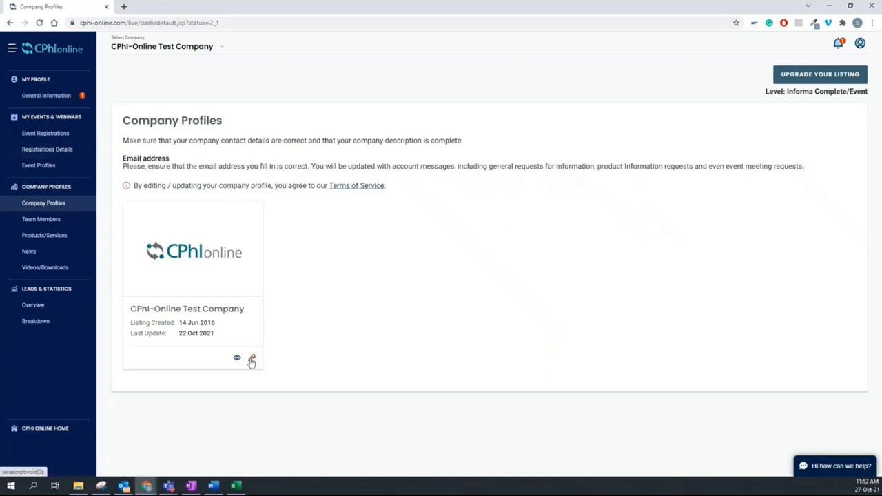
Edit the test company profile and review its contact info, social links, markets, company type and categories.
left_click(251, 359)
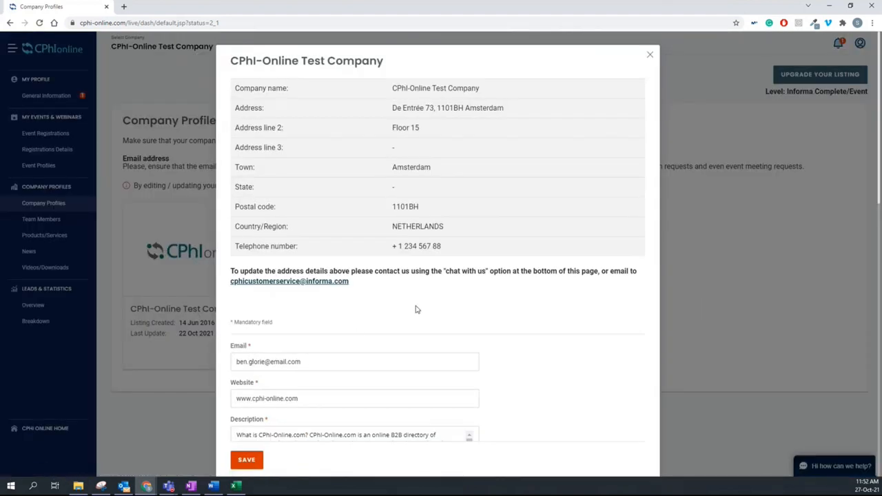
scroll("down", 3)
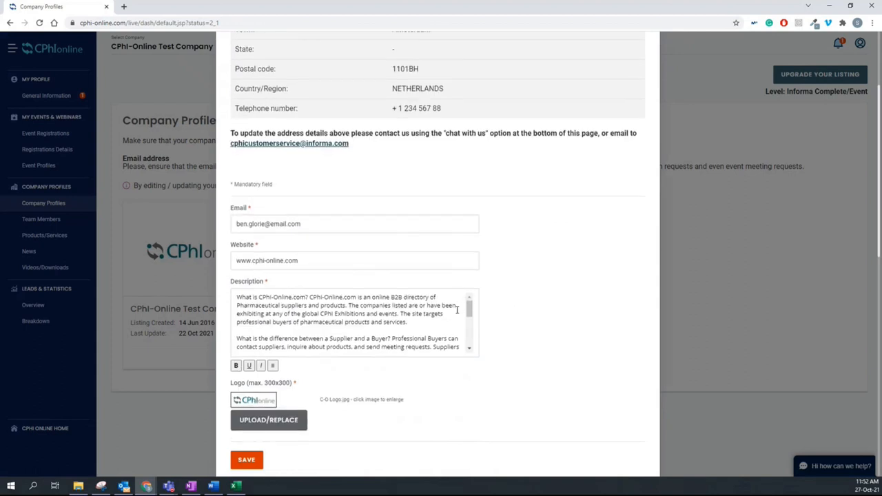
scroll("down", 3)
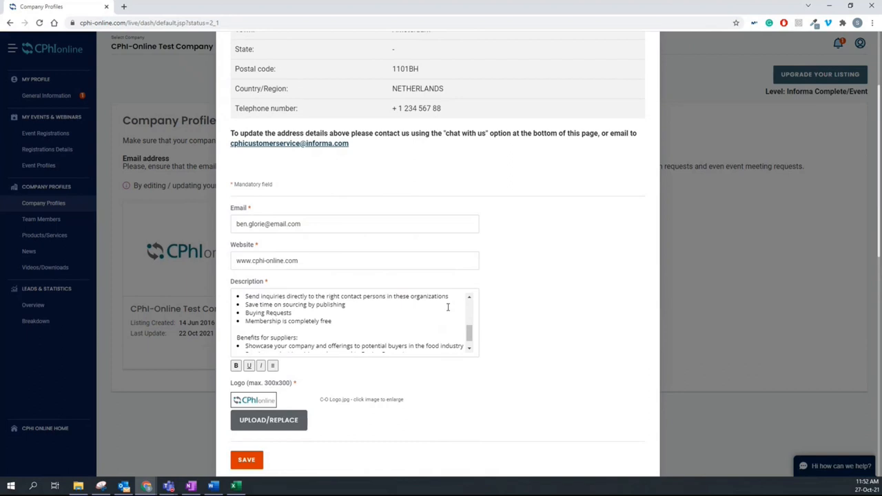
scroll("down", 3)
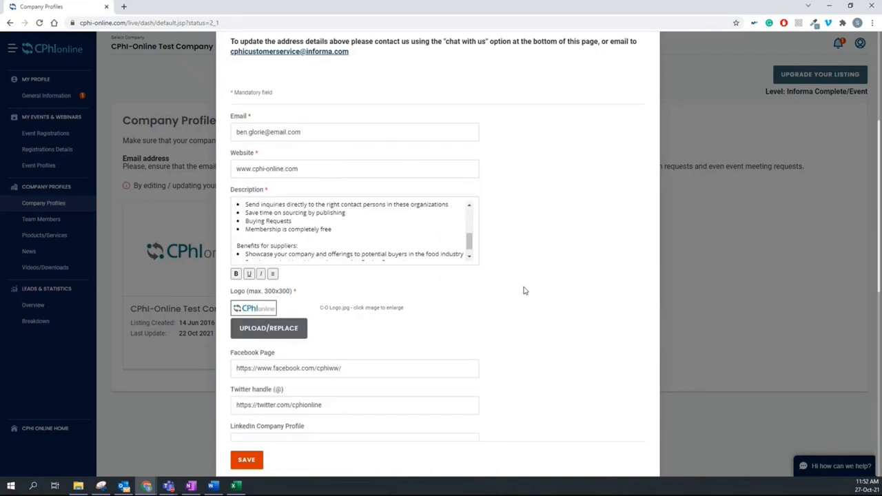
scroll("down", 3)
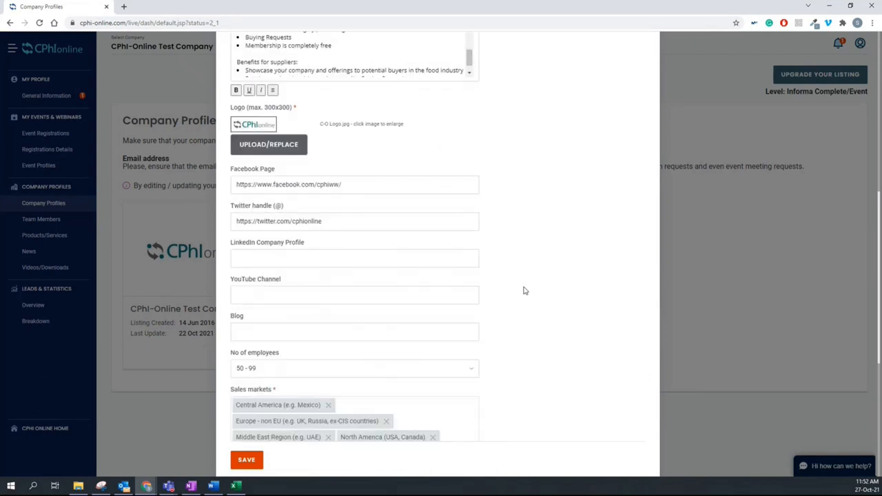
scroll("down", 3)
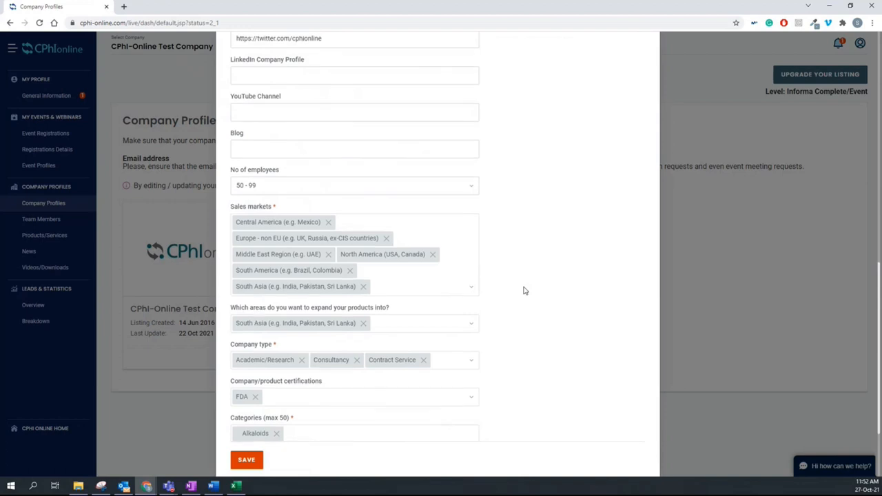
scroll("up", 3)
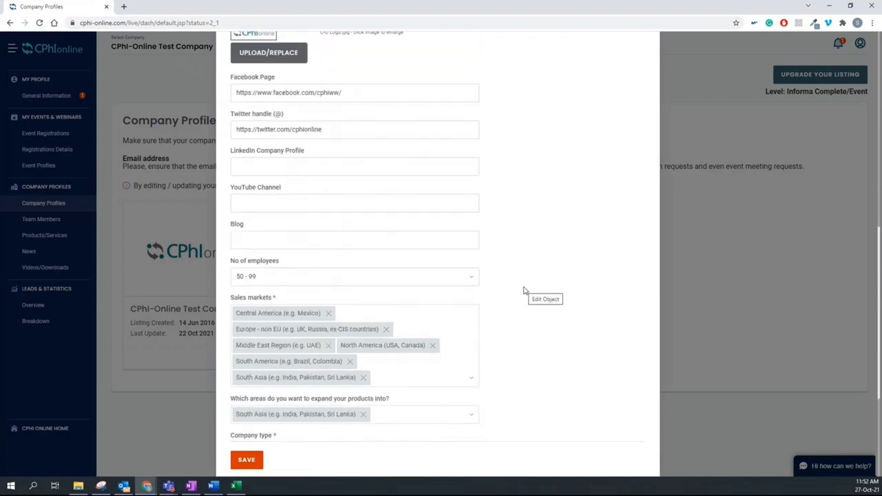
mouse_move(523, 290)
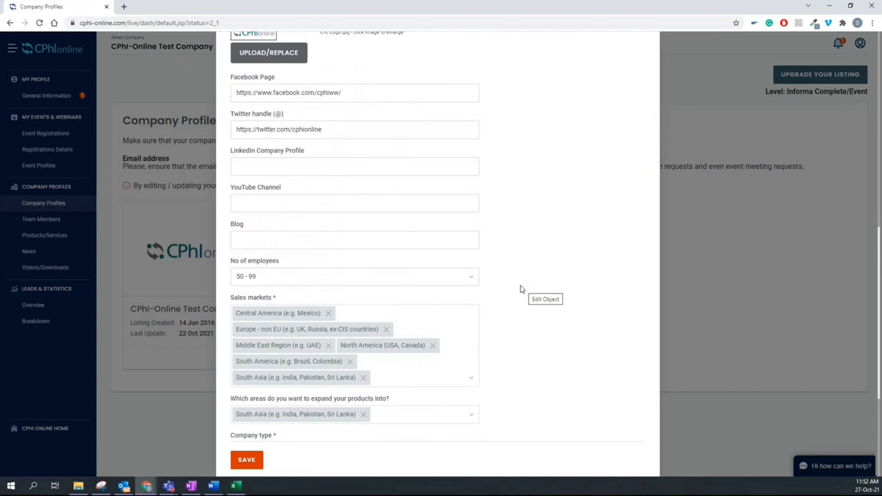
scroll("down", 3)
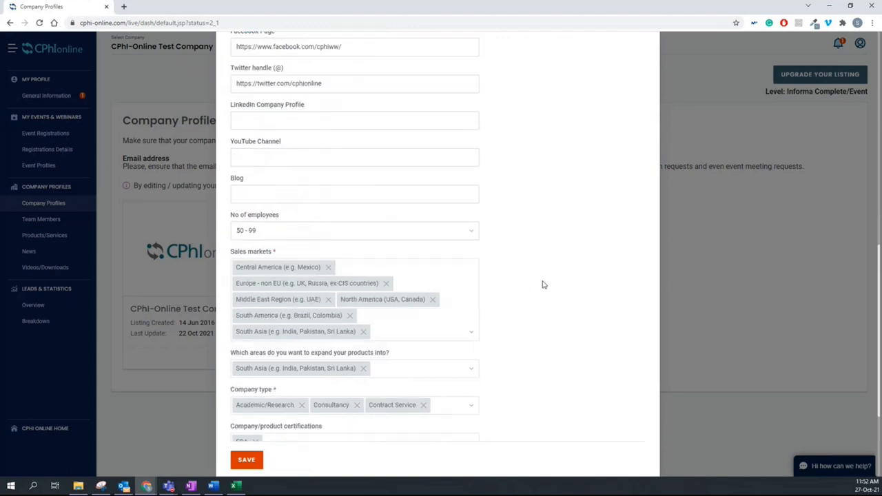
mouse_move(540, 285)
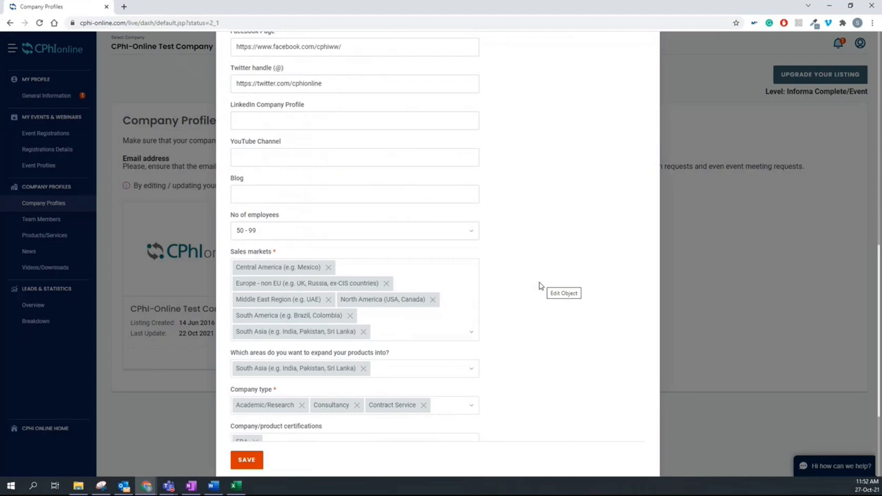
scroll("down", 3)
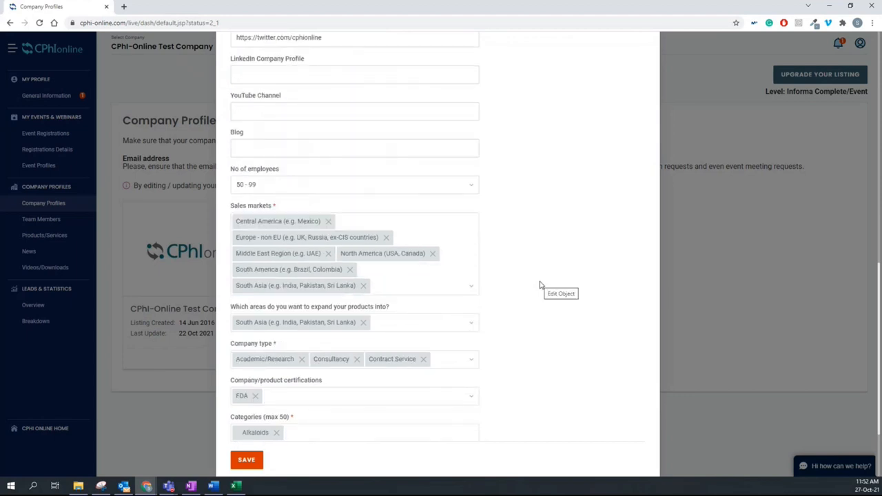
scroll("down", 3)
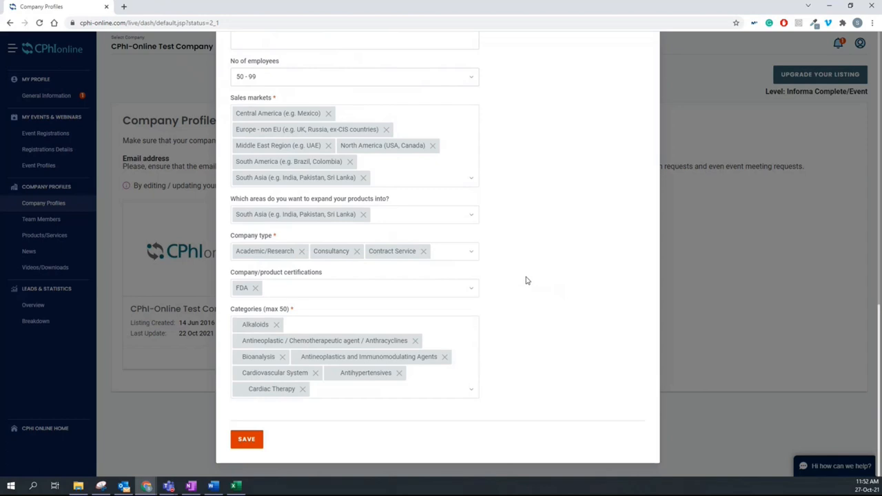
mouse_move(527, 281)
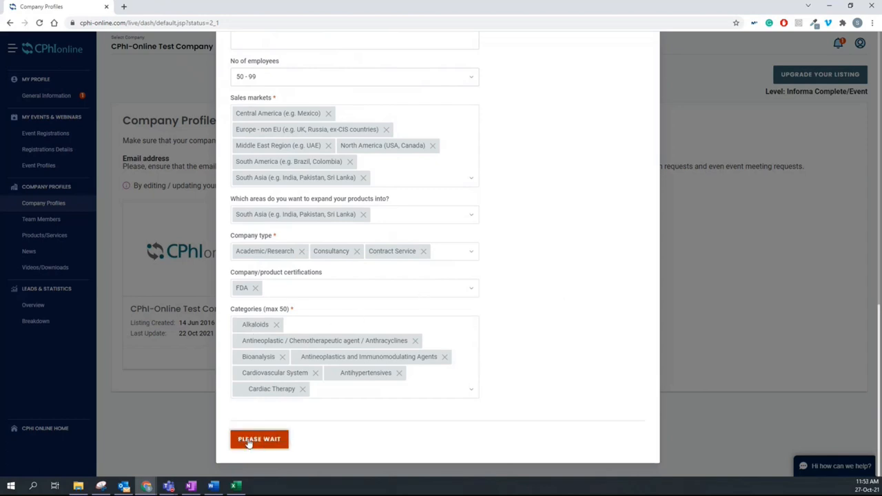
Save the company profile edits and publish them to the live site.
left_click(260, 439)
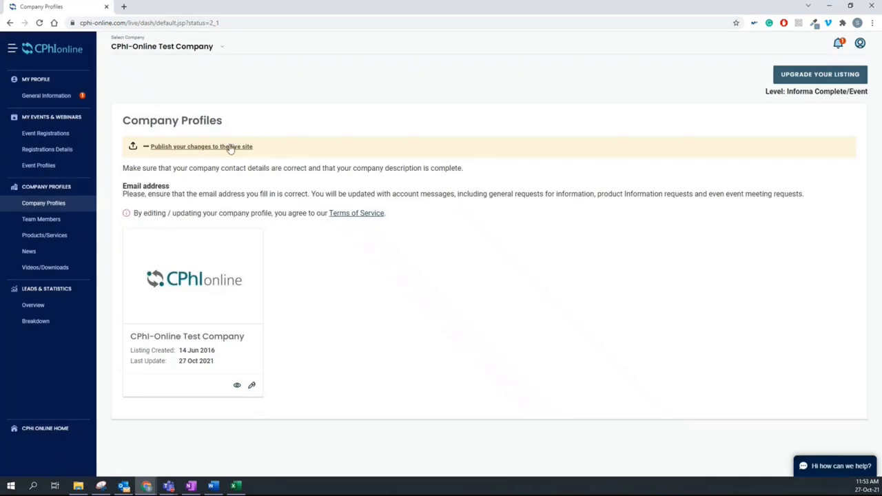
left_click(201, 146)
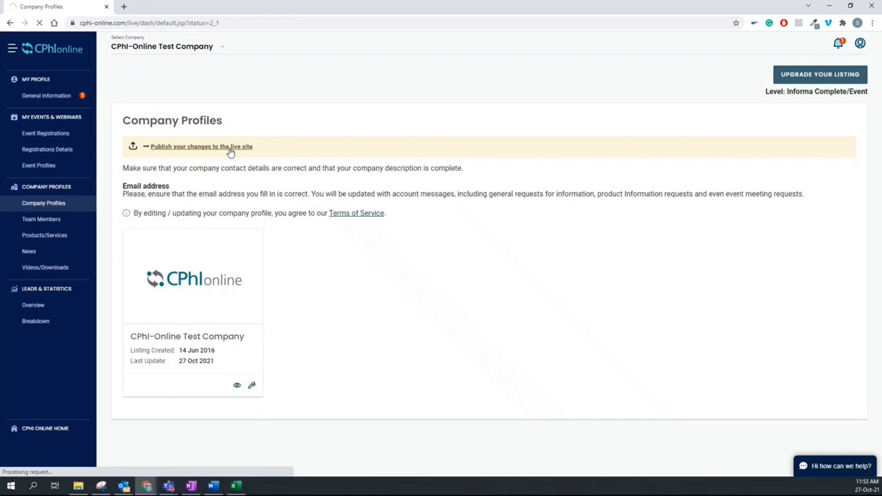
left_click(201, 146)
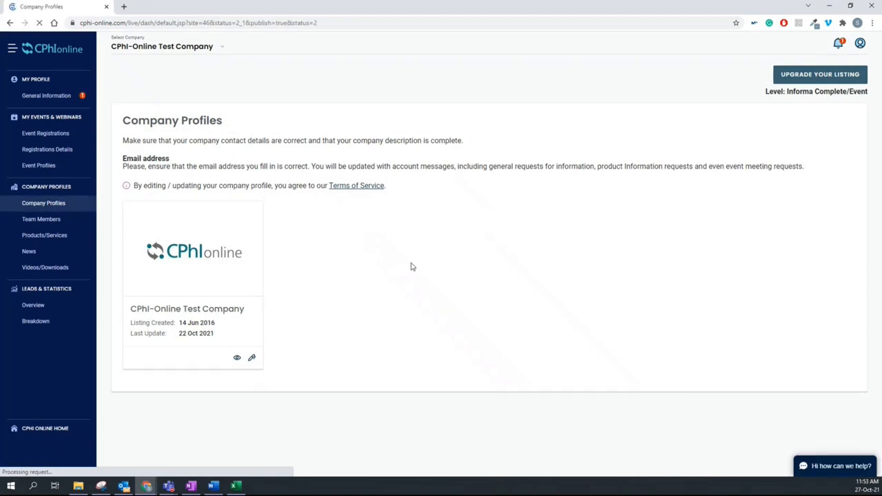
mouse_move(402, 267)
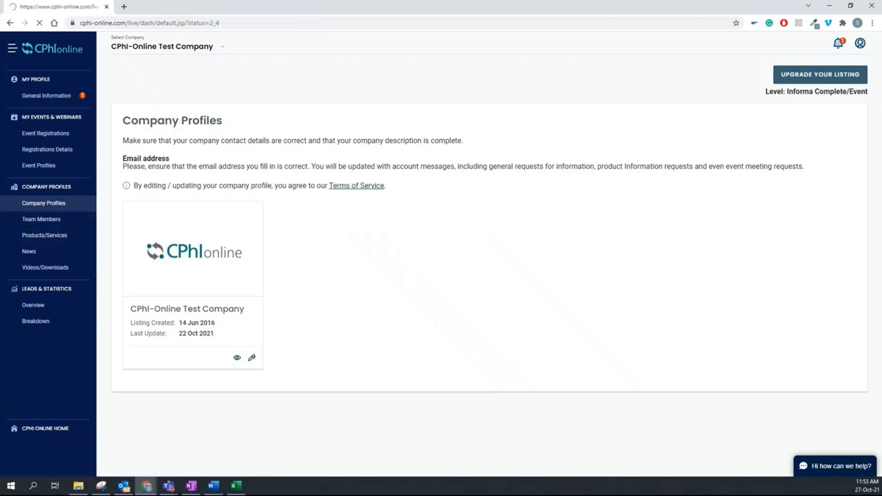
Add a new product named 'test' with a description and the APIs category under Products and Services.
left_click(44, 234)
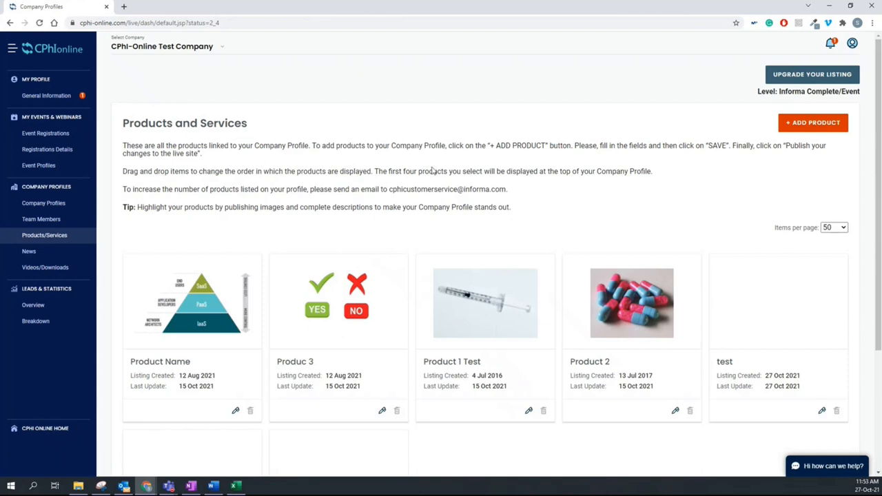
mouse_move(724, 177)
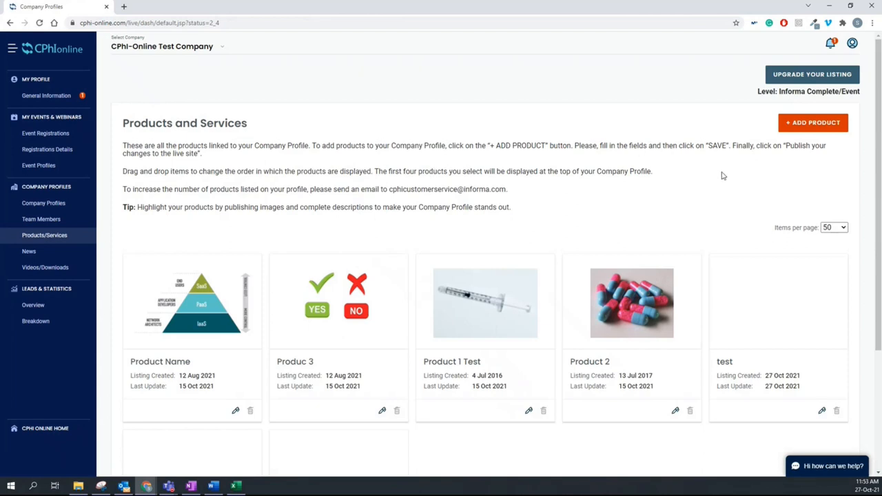
mouse_move(871, 135)
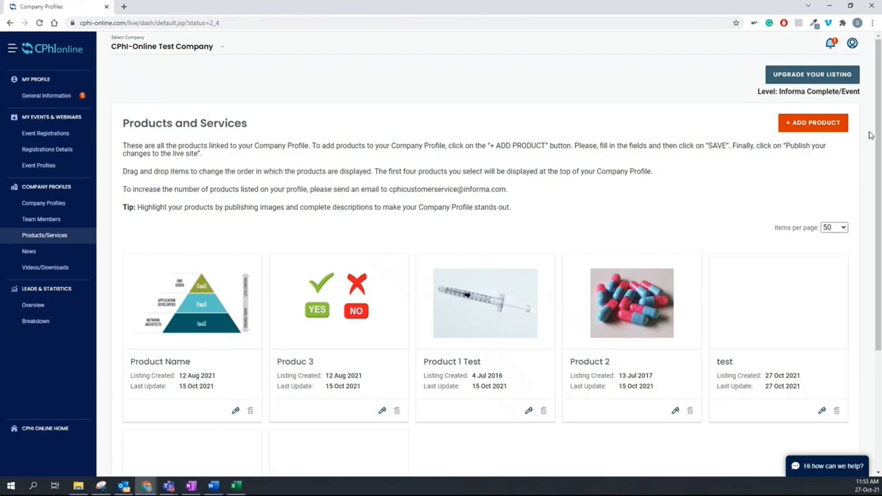
left_click(813, 121)
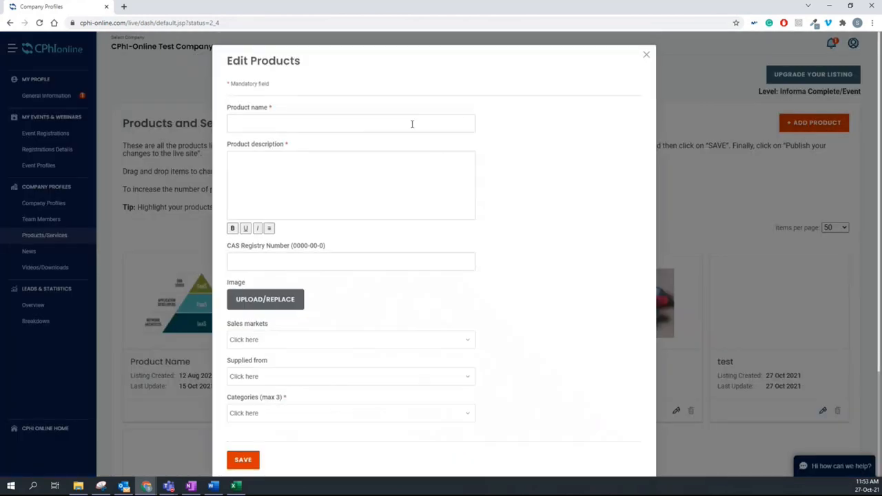
type("test")
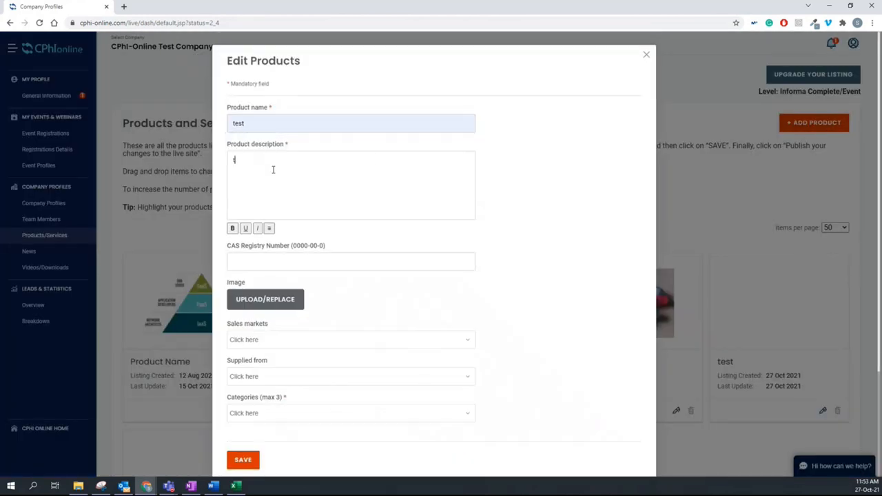
scroll("down", 3)
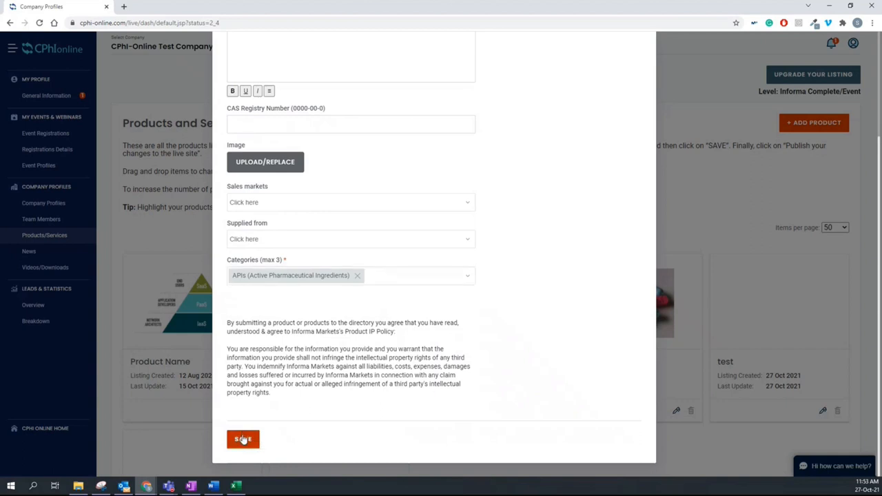
Save the product 'test', publish it to the live site and go to Event Profiles.
left_click(243, 438)
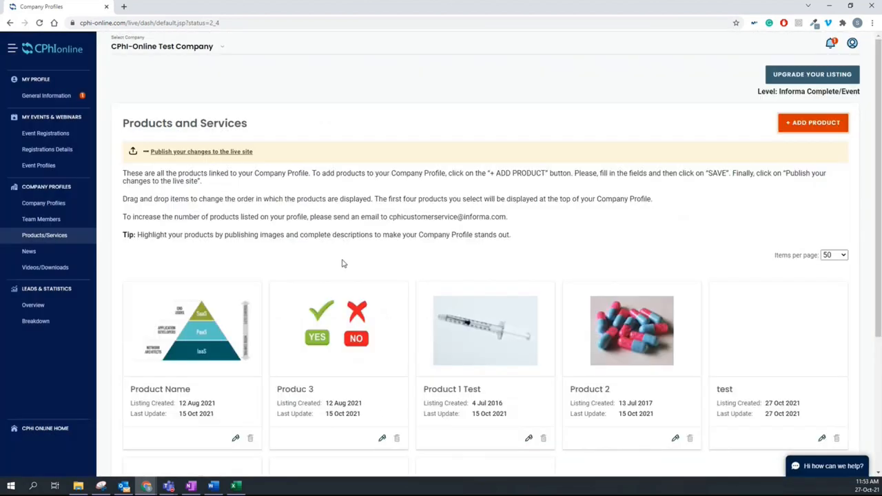
mouse_move(326, 240)
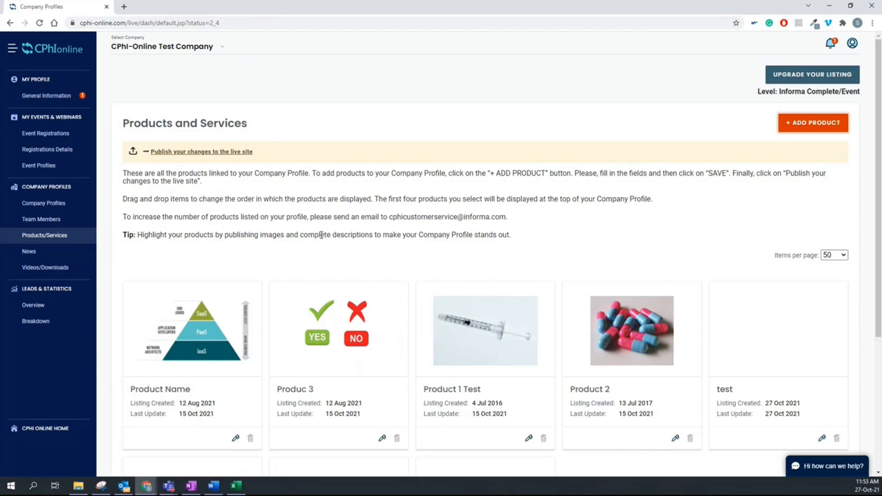
mouse_move(281, 228)
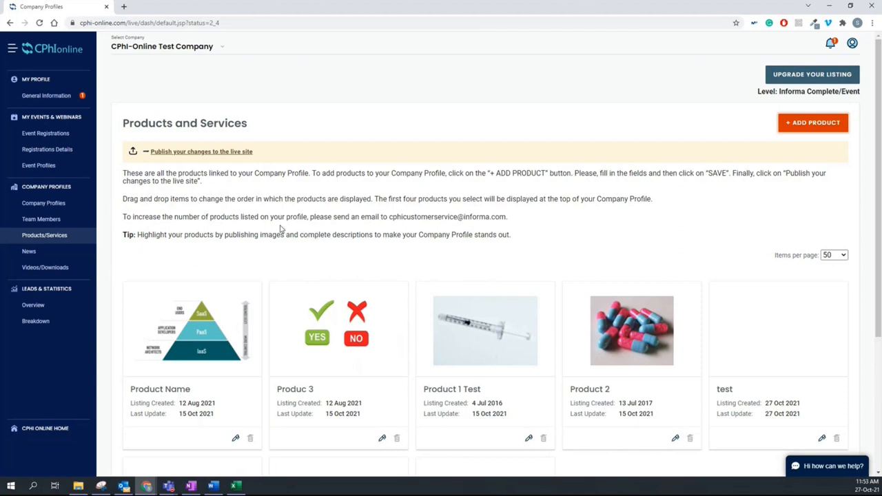
mouse_move(209, 185)
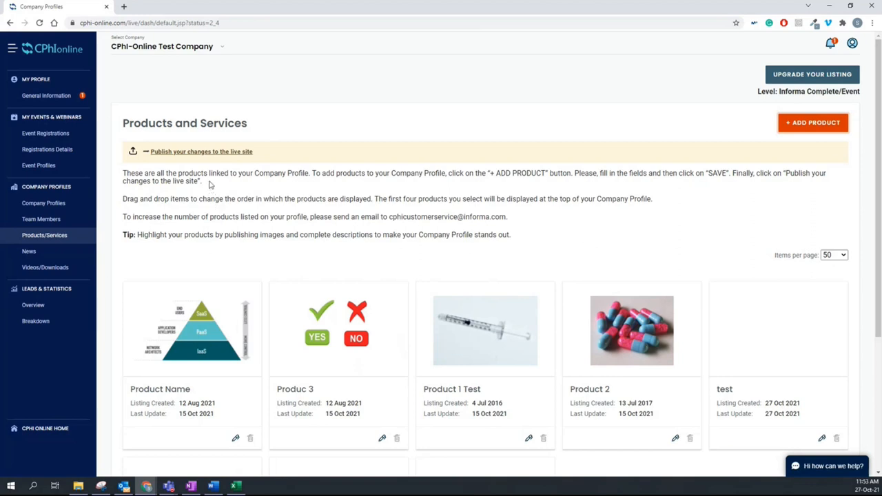
left_click(202, 150)
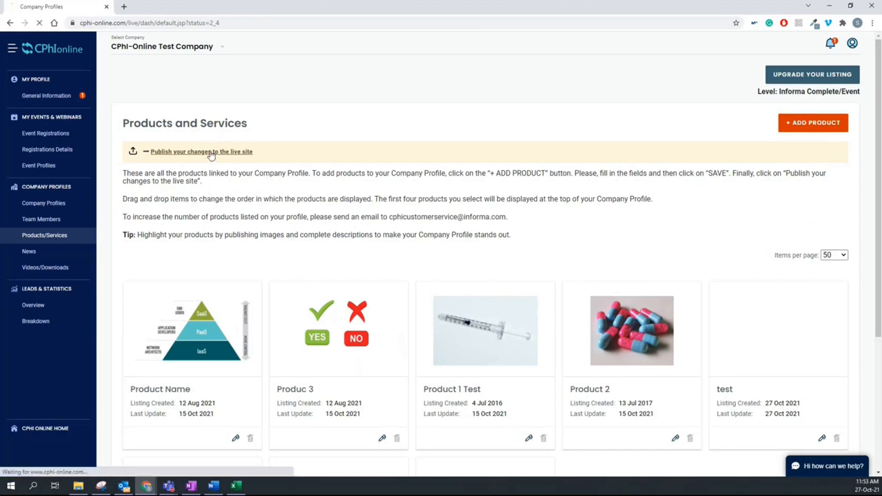
left_click(201, 151)
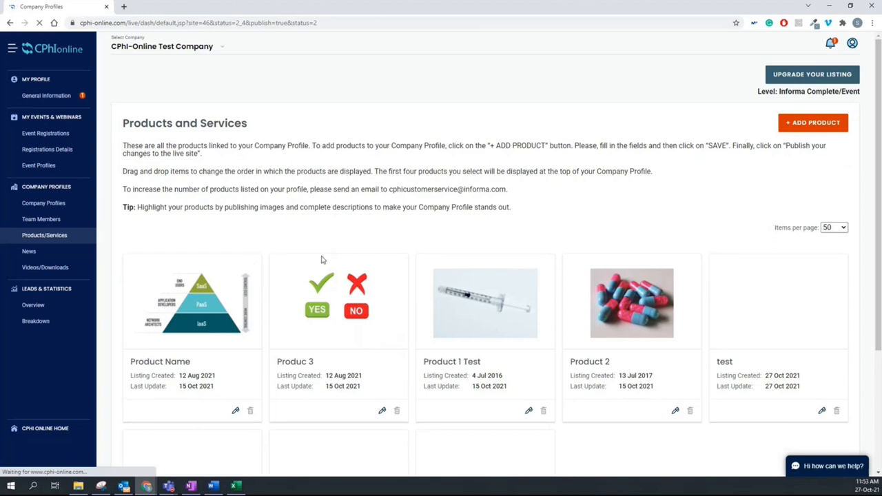
mouse_move(300, 240)
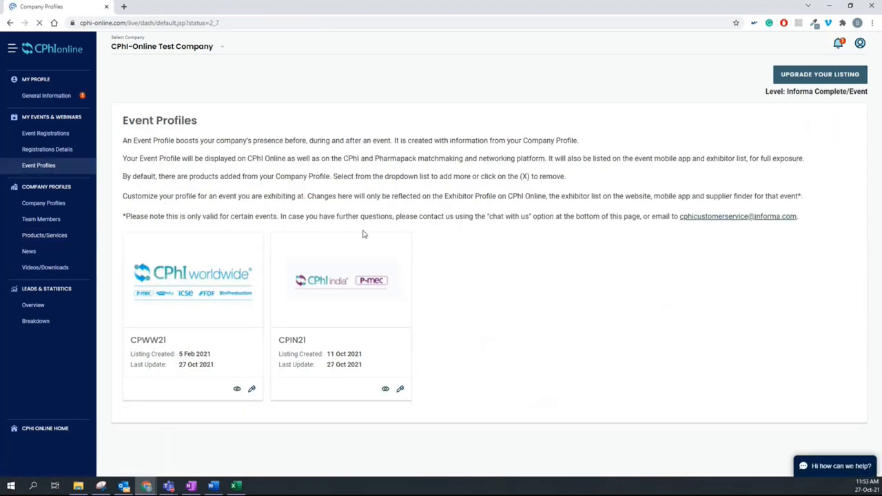
mouse_move(249, 399)
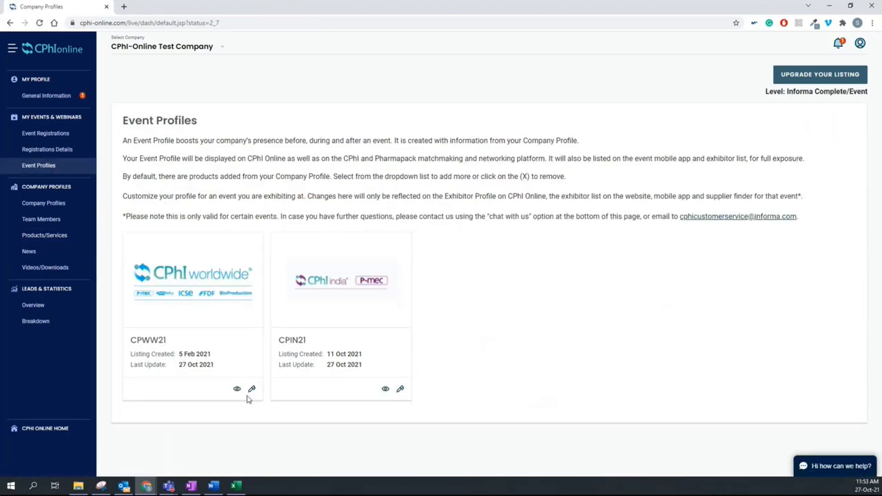
Edit the CPWW21 event profile so its products are Product 1 Test and Product 2, and save it.
left_click(251, 388)
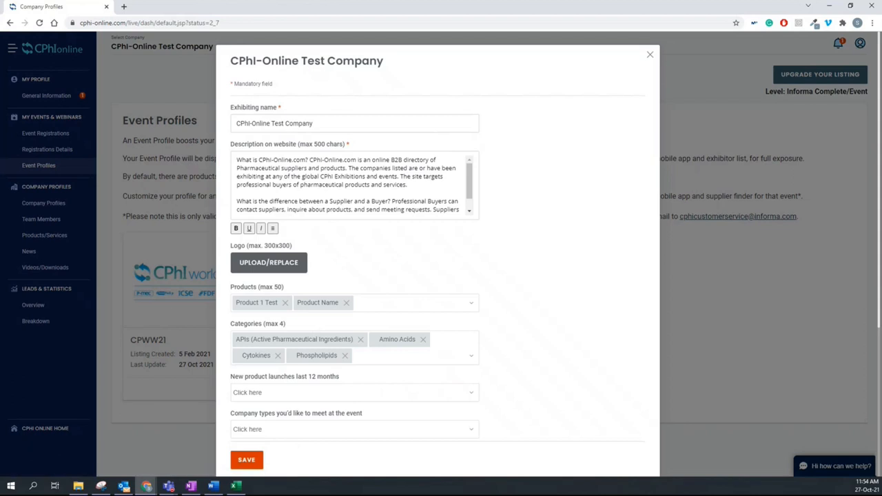
scroll("down", 3)
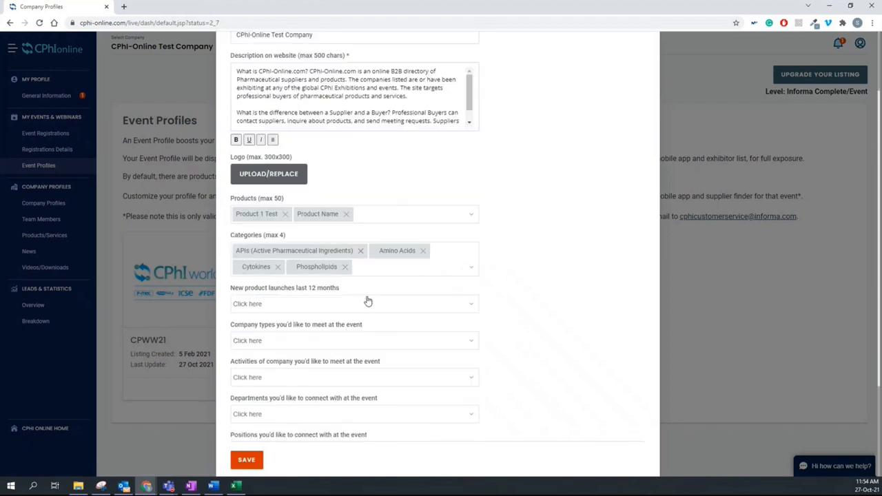
scroll("down", 3)
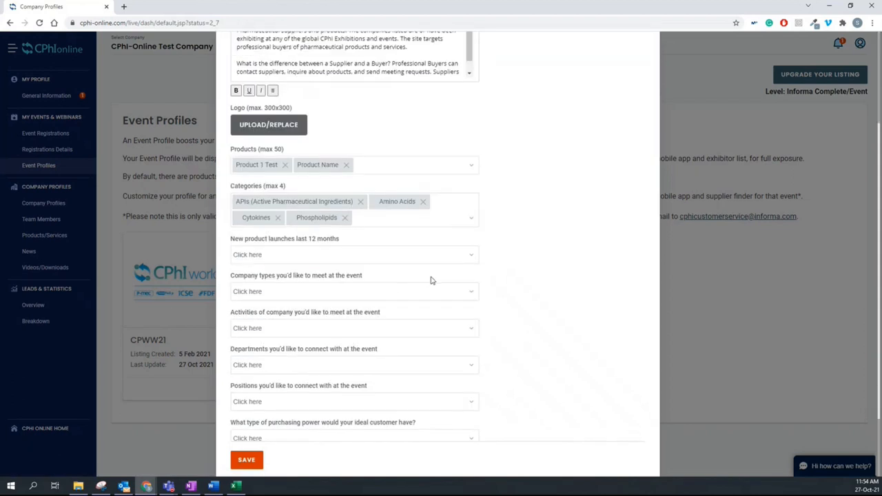
mouse_move(435, 281)
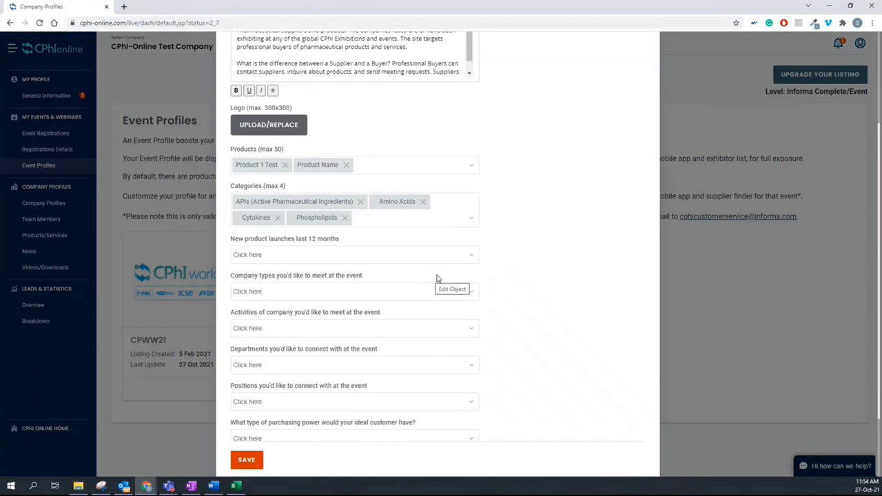
mouse_move(433, 280)
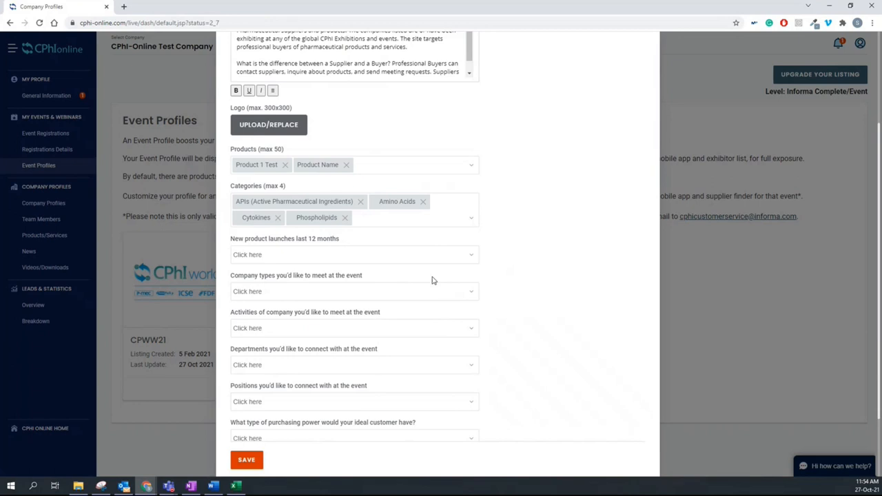
left_click(345, 166)
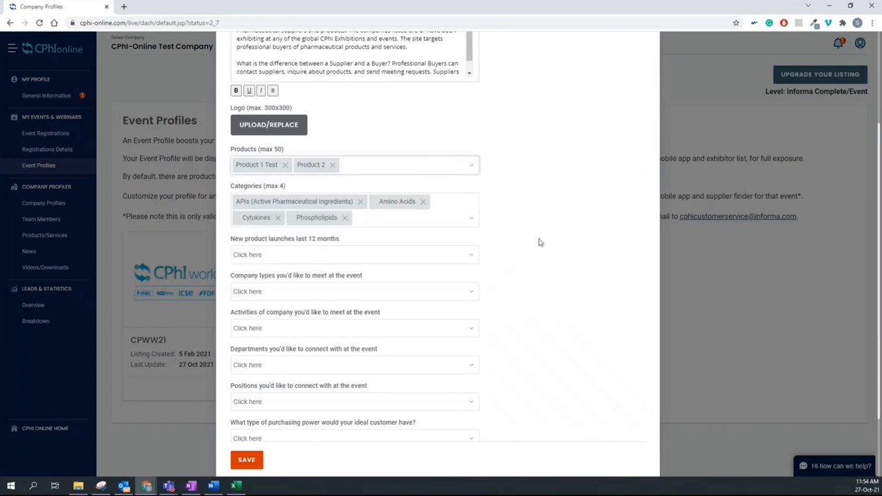
mouse_move(513, 232)
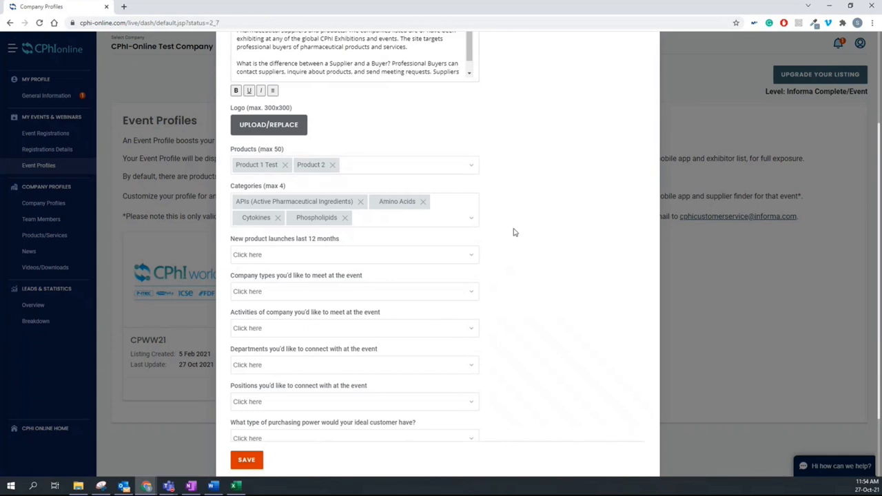
scroll("down", 3)
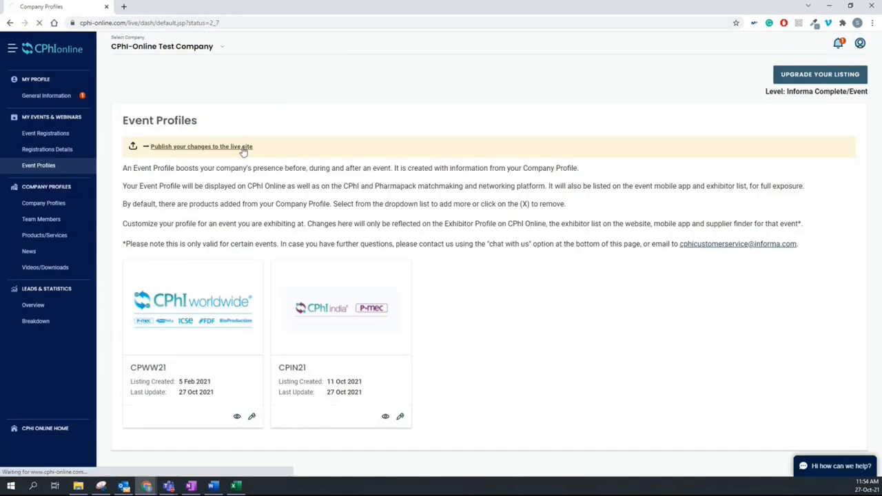
Publish the CPWW21 event profile changes to the live site.
left_click(201, 146)
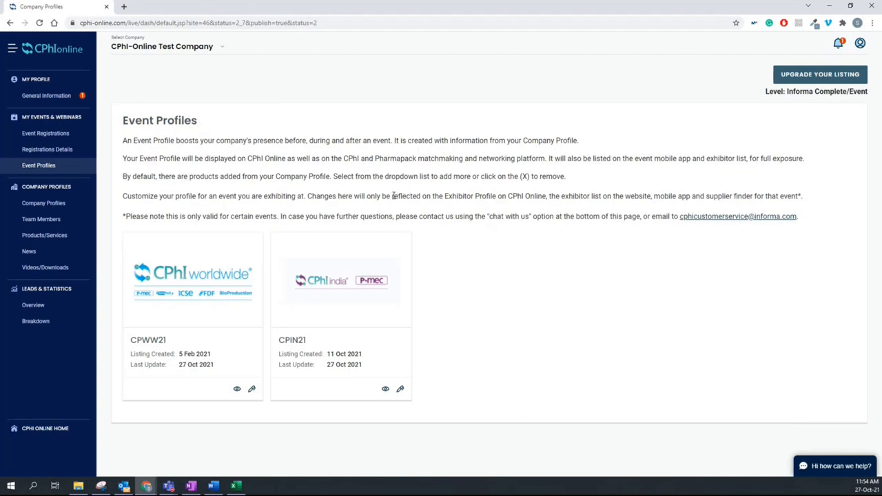
mouse_move(353, 209)
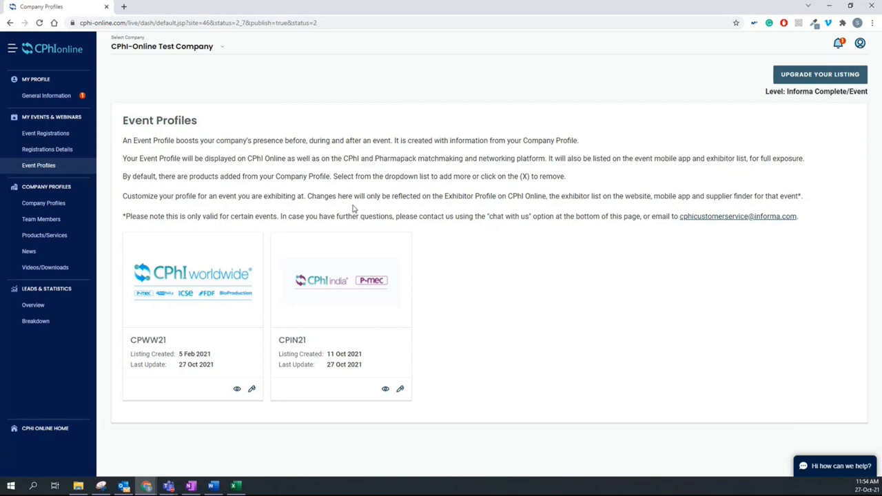
mouse_move(353, 209)
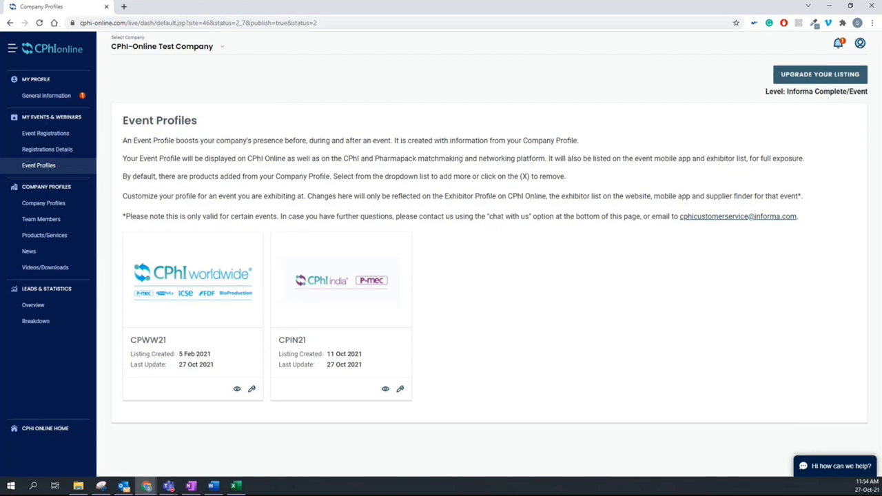